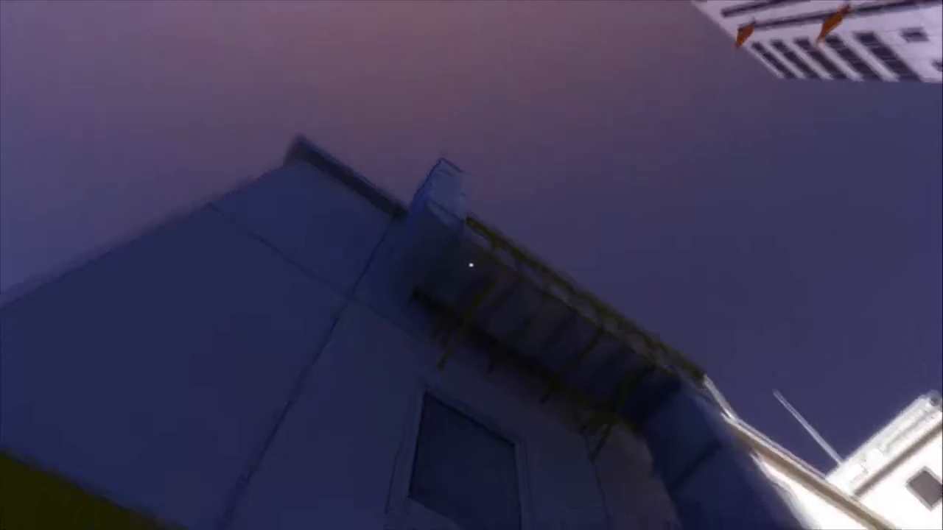
mouse_move(472, 265)
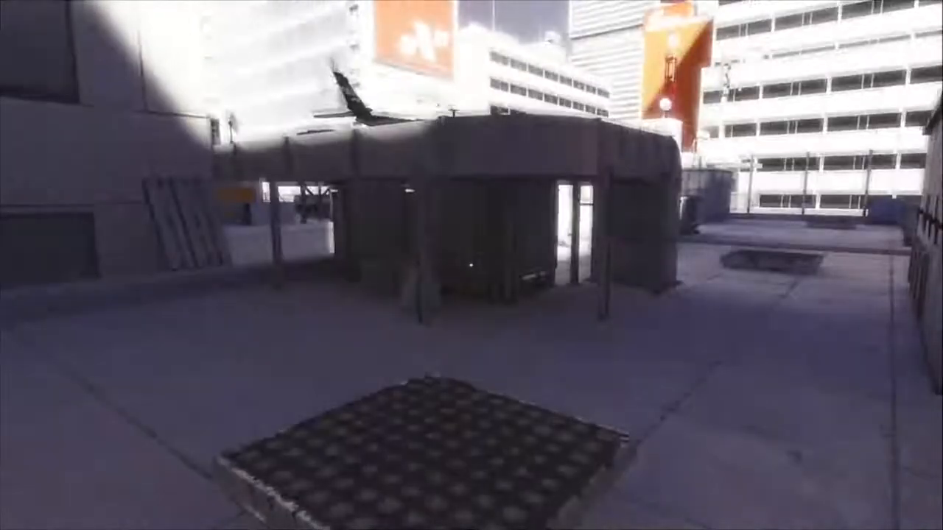
mouse_move(471, 265)
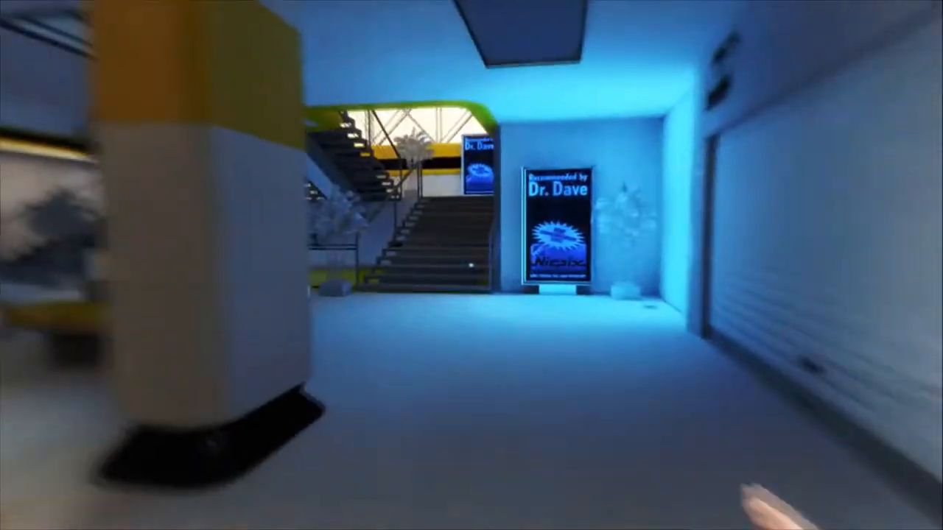
mouse_move(471, 265)
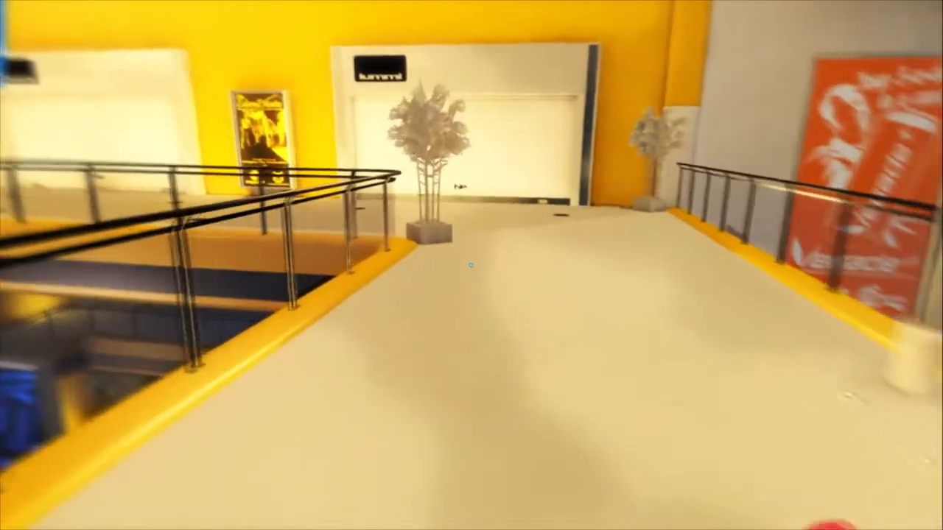
mouse_move(472, 265)
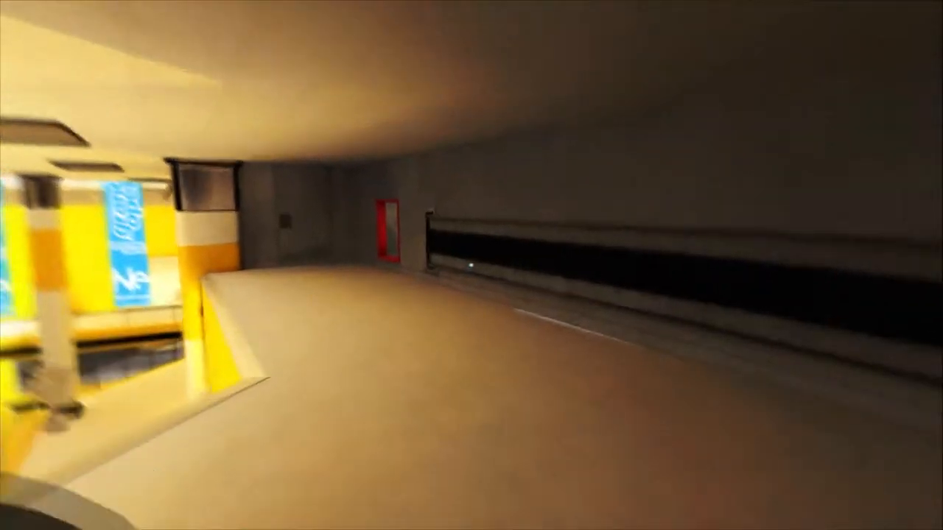
mouse_move(471, 265)
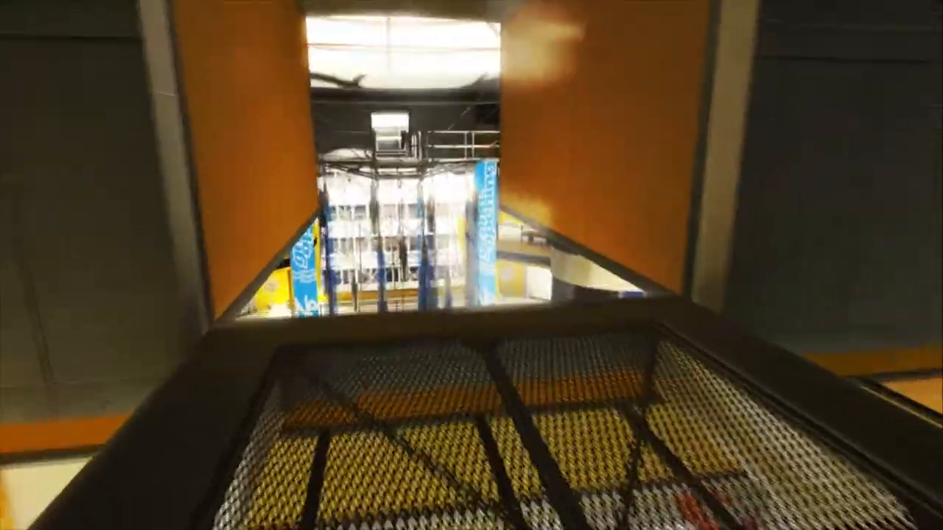
mouse_move(472, 265)
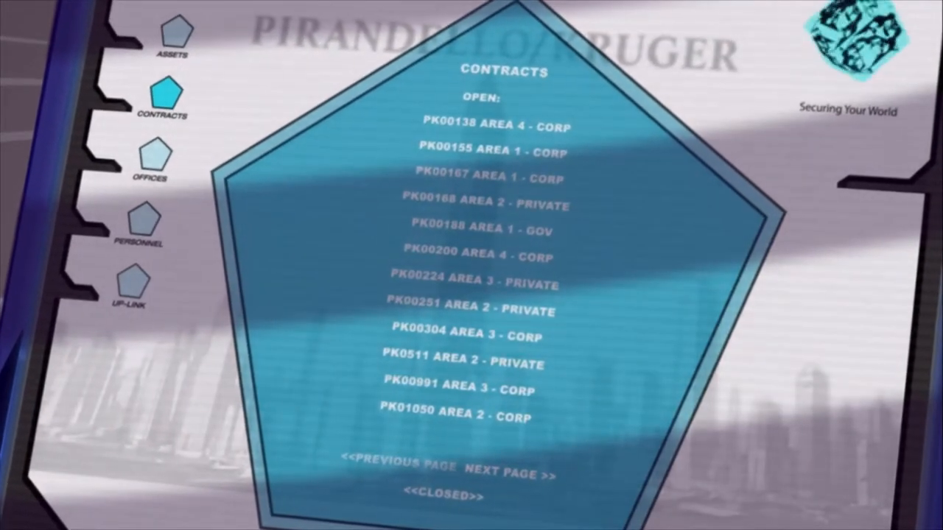
click(150, 159)
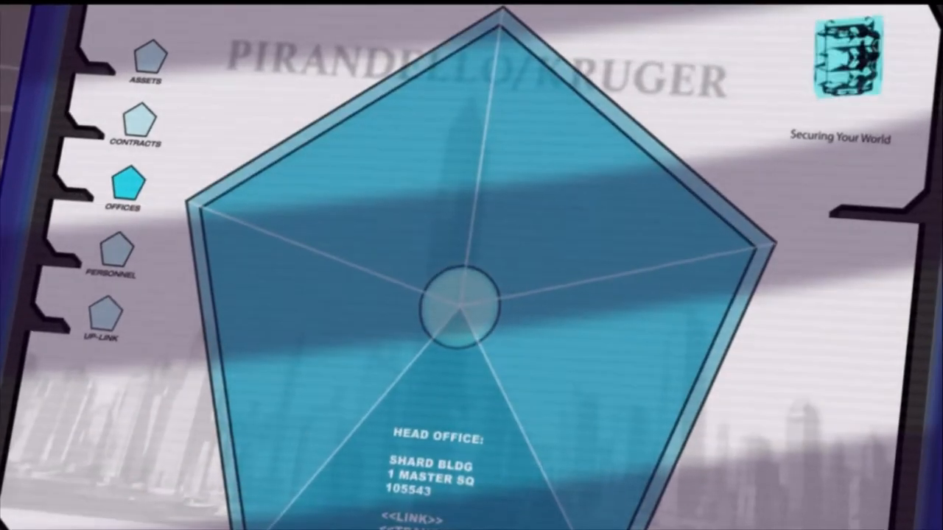